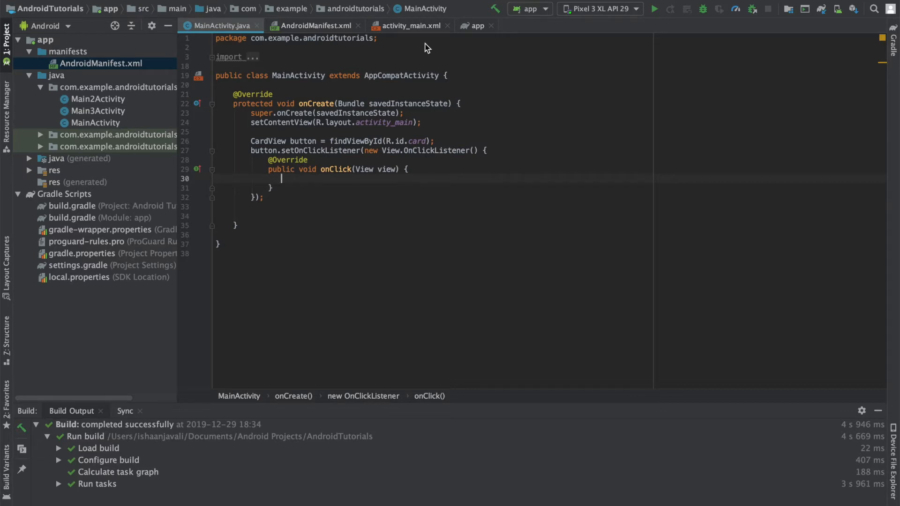
# Add a uses-permission for android.permission.SEND_SMS in AndroidManifest.xml beside CALL_PHONE
pyautogui.click(314, 26)
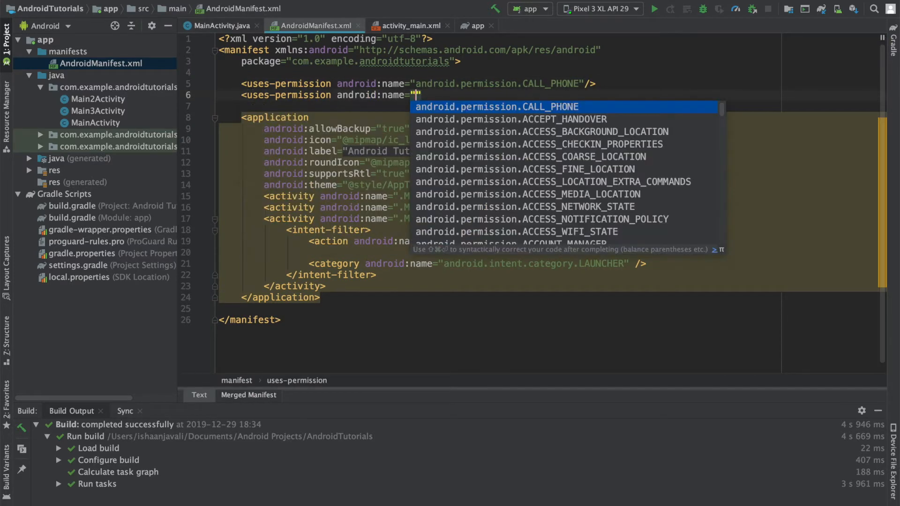
pyautogui.write('SMS')
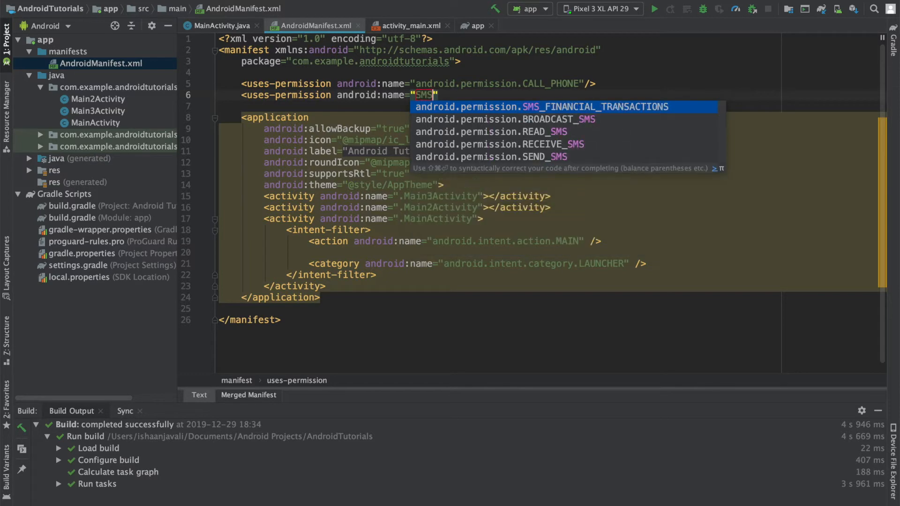
pyautogui.press('down')
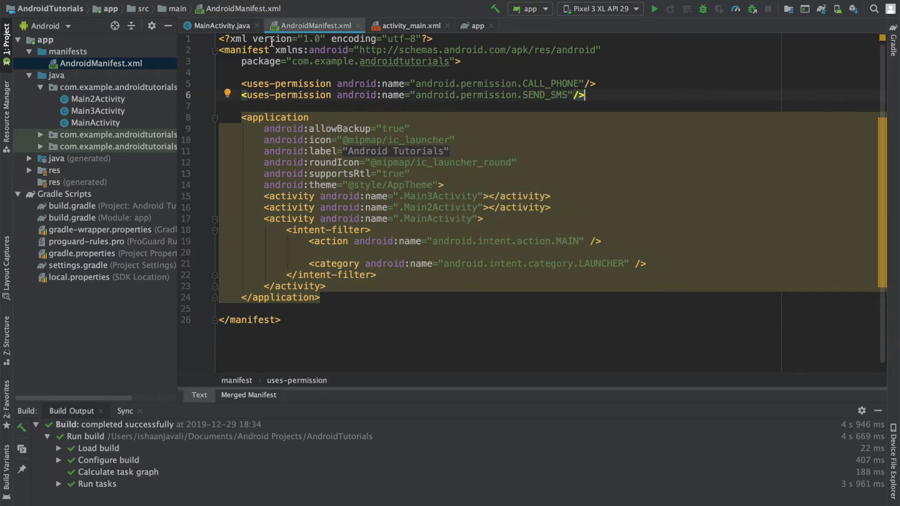
# In MainActivity's onClick, begin an if calling ActivityCompat.checkSelfPermission(getApplicationContext(), ...)
pyautogui.click(221, 25)
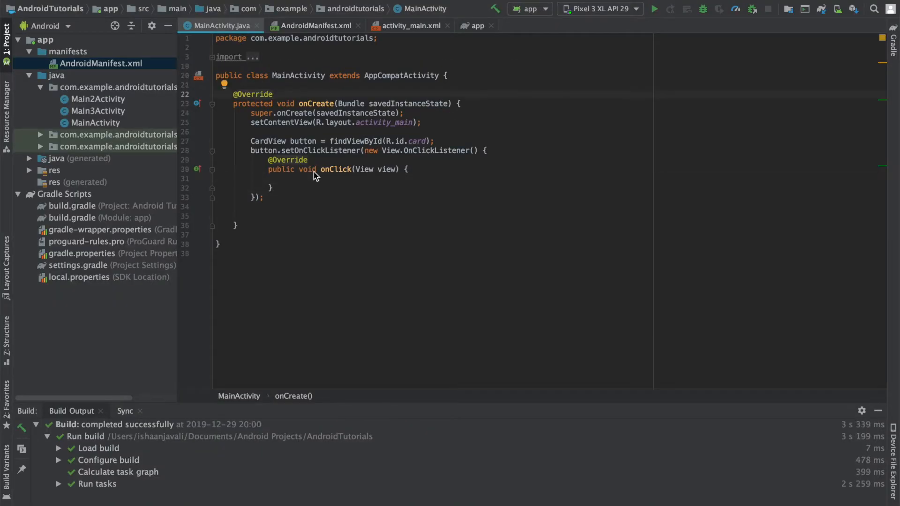
pyautogui.click(273, 93)
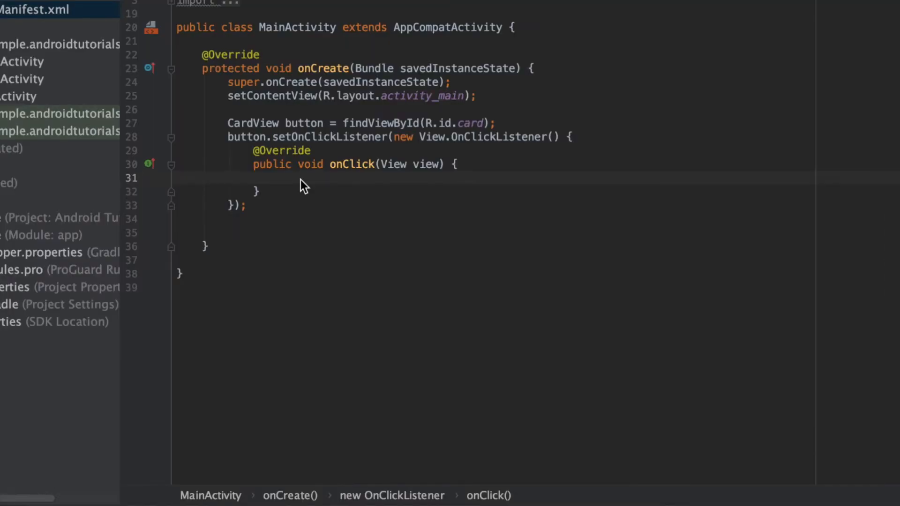
pyautogui.press('Enter')
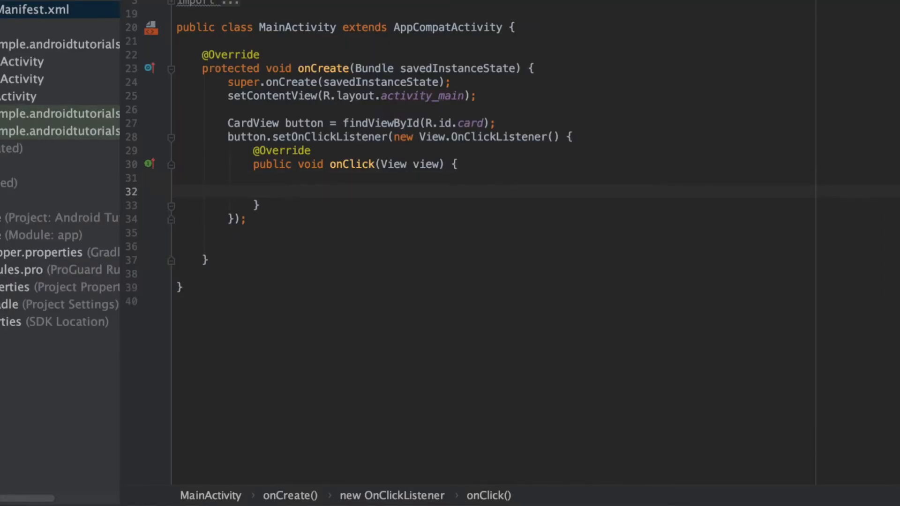
pyautogui.press('enter')
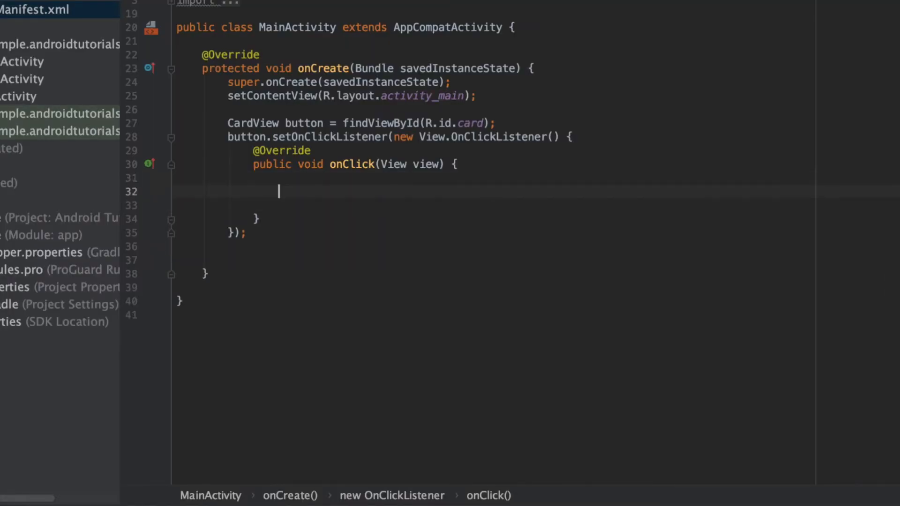
pyautogui.write('if(')
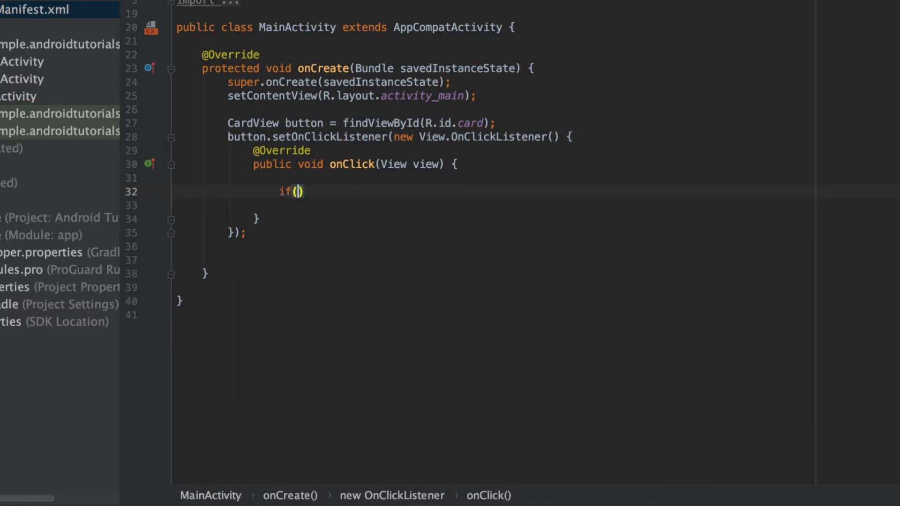
pyautogui.write('A')
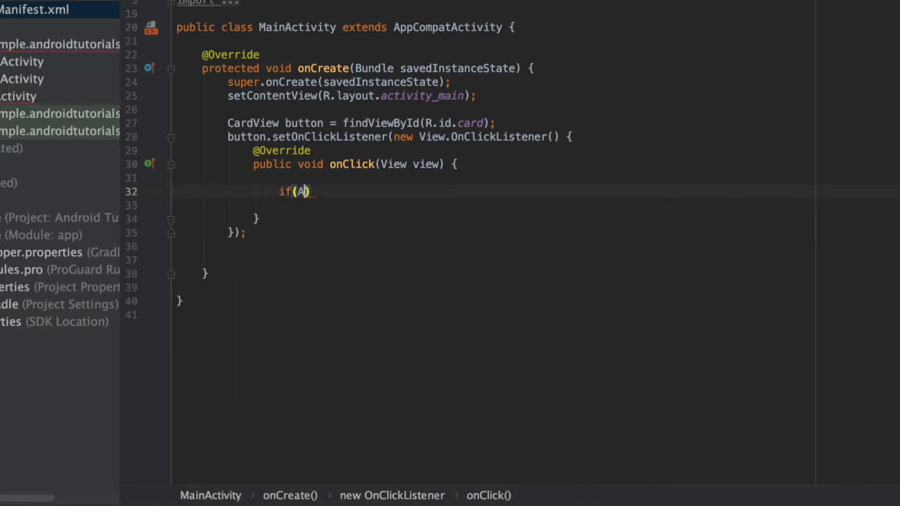
pyautogui.write('ctivityCompat.')
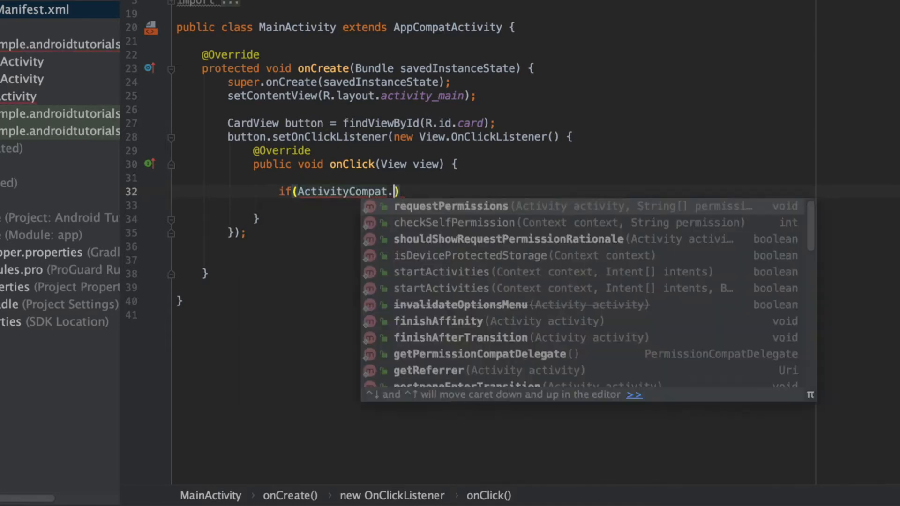
pyautogui.click(453, 223)
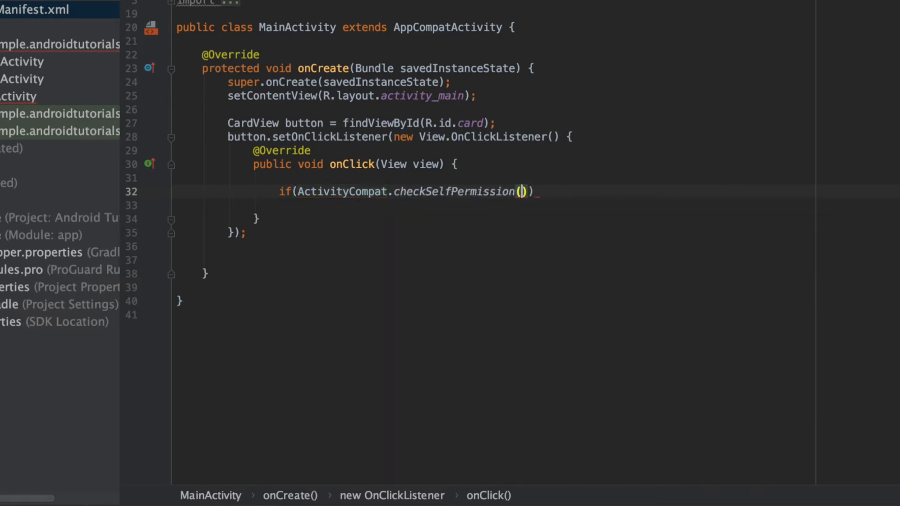
pyautogui.write('getApplicationContext()')
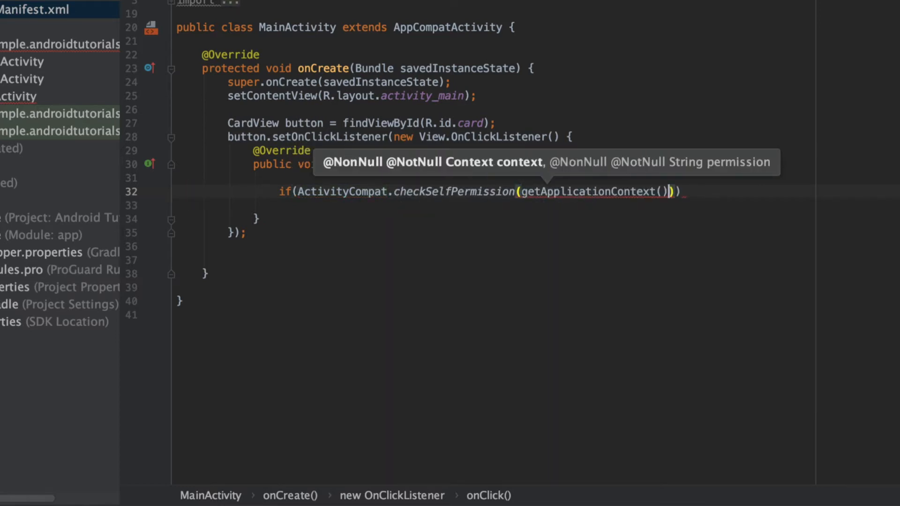
# Complete the condition: Manifest.permission.SEND_SMS != PackageManager.PERMISSION_GRANTED, opening the if body
pyautogui.write(', Manifest.permission.SEND_SMS')
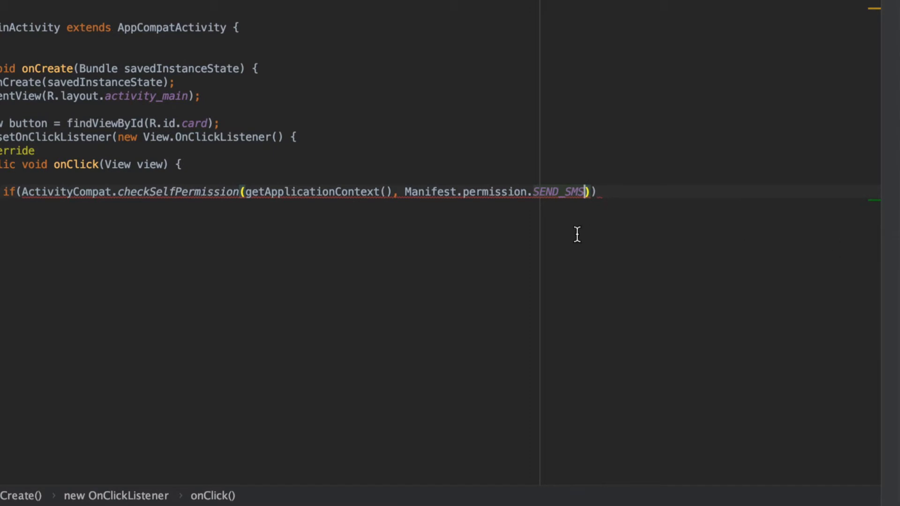
pyautogui.write('!= PackageManager.PERMISSION_GRANTED')
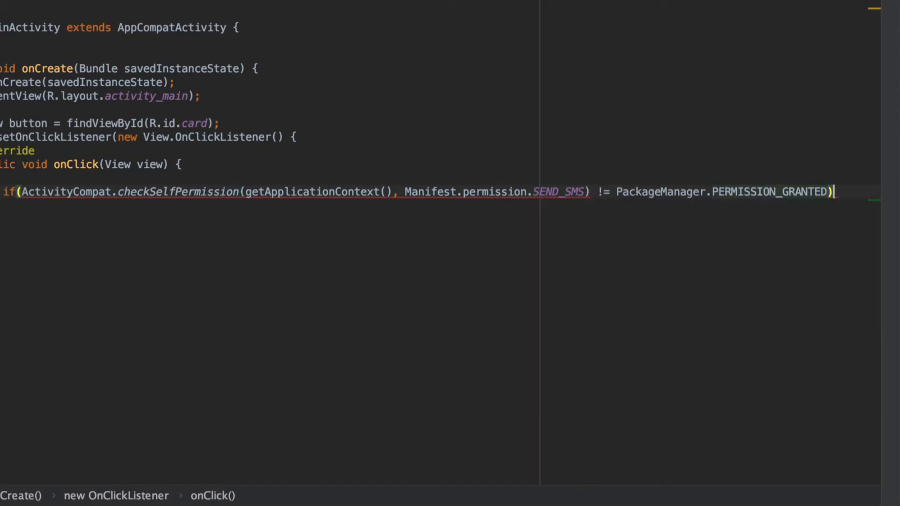
pyautogui.write('{')
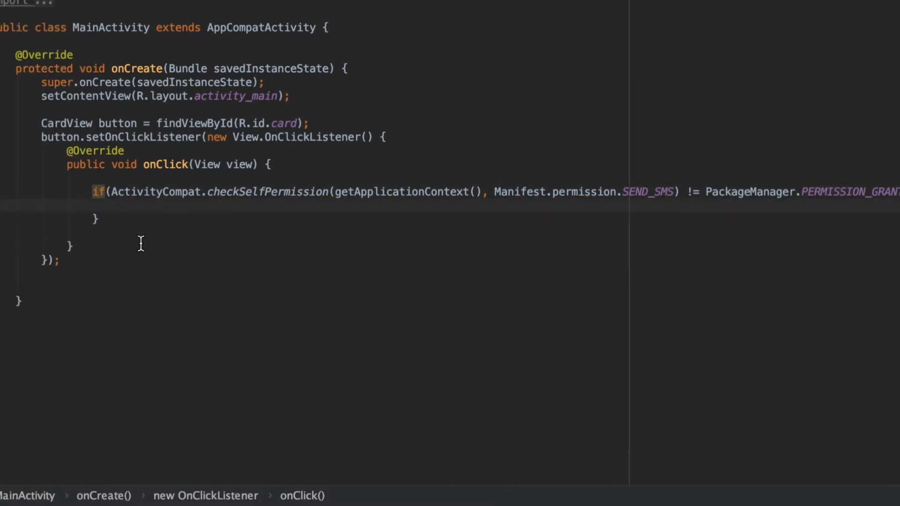
# Request SEND_SMS via ActivityCompat.requestPermissions(MainActivity.this, ...) in the if, then add an else branch
pyautogui.write('ActivityCompat.')
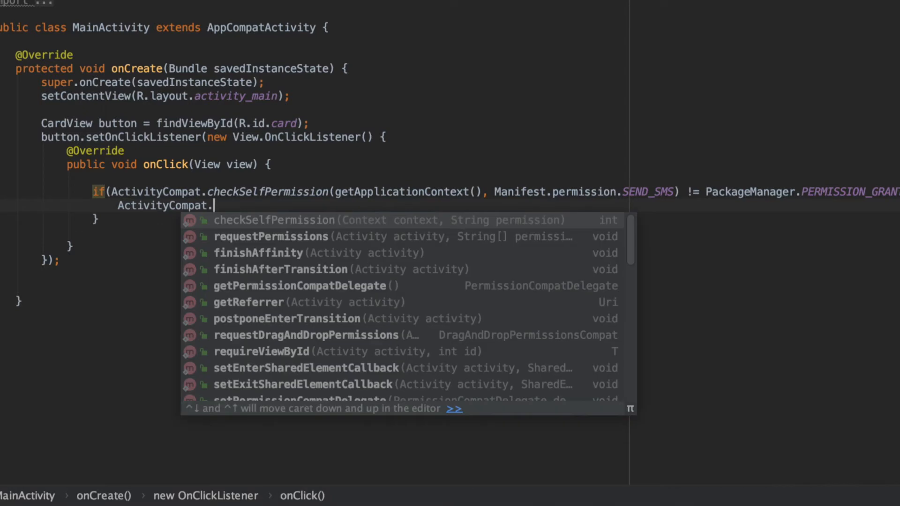
pyautogui.write('requestPermissions(MainActivity.this, new String[] {});')
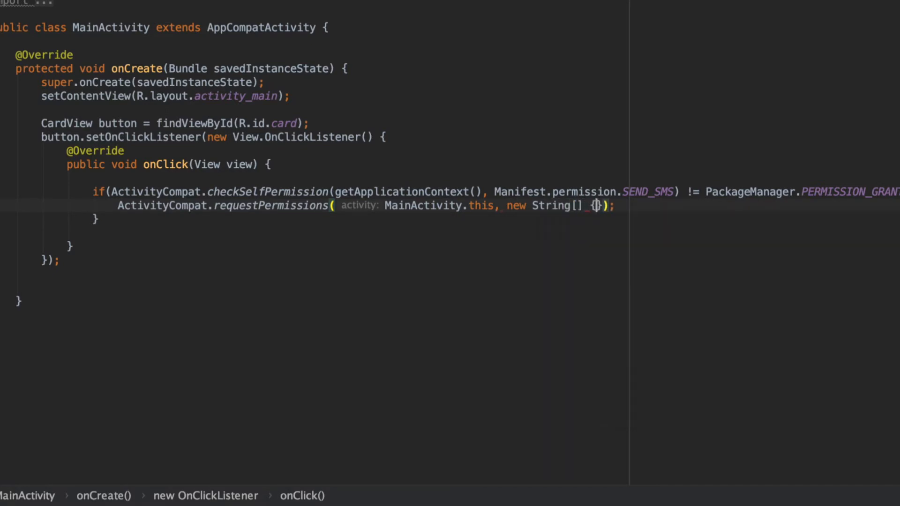
pyautogui.write('Manifest.permission.SEND_SMS')
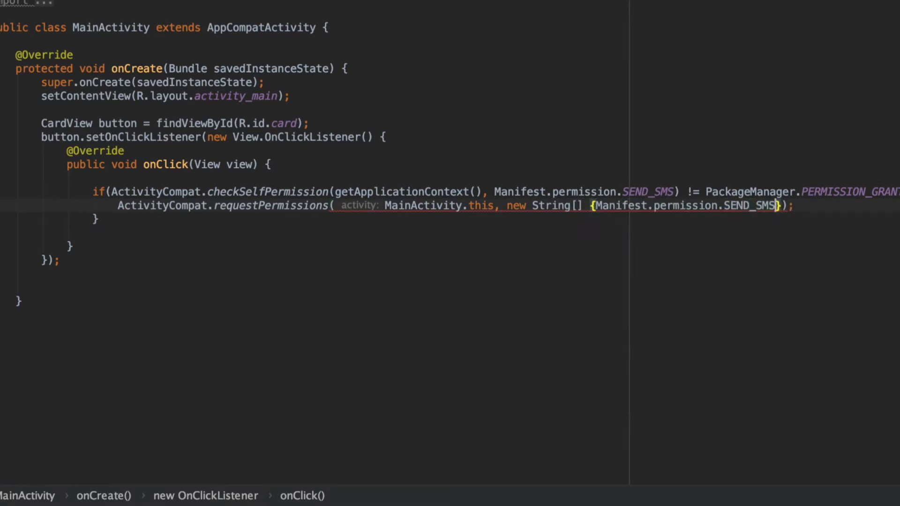
pyautogui.write('},')
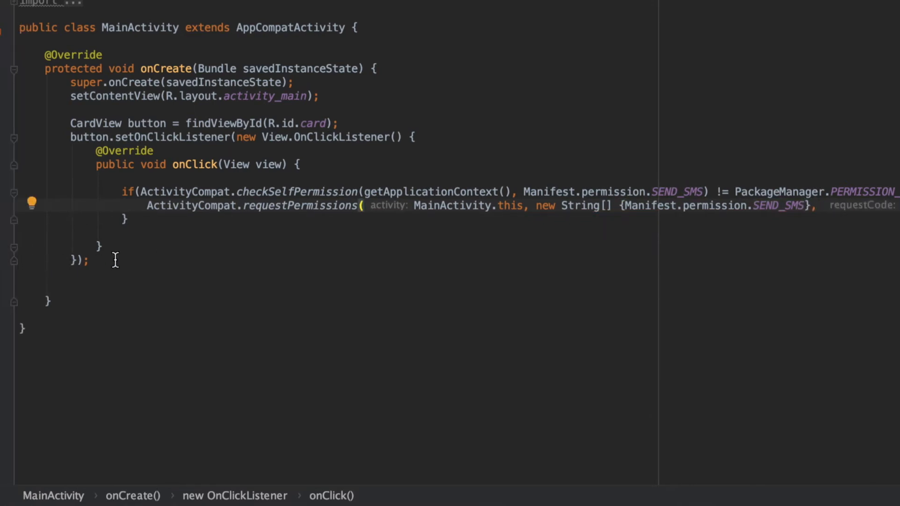
pyautogui.write('else{')
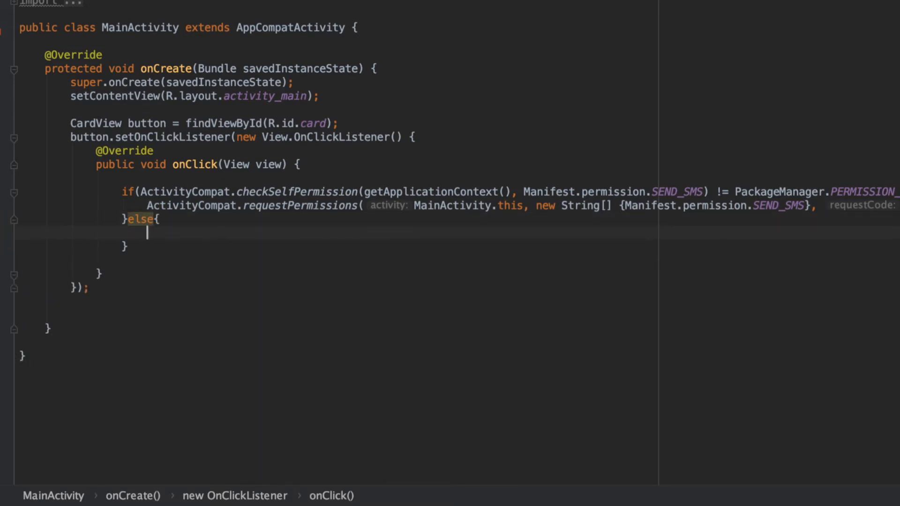
# In the else branch, get the default SmsManager and insert a sendTextMessage call
pyautogui.write('SmsManager smsManager =')
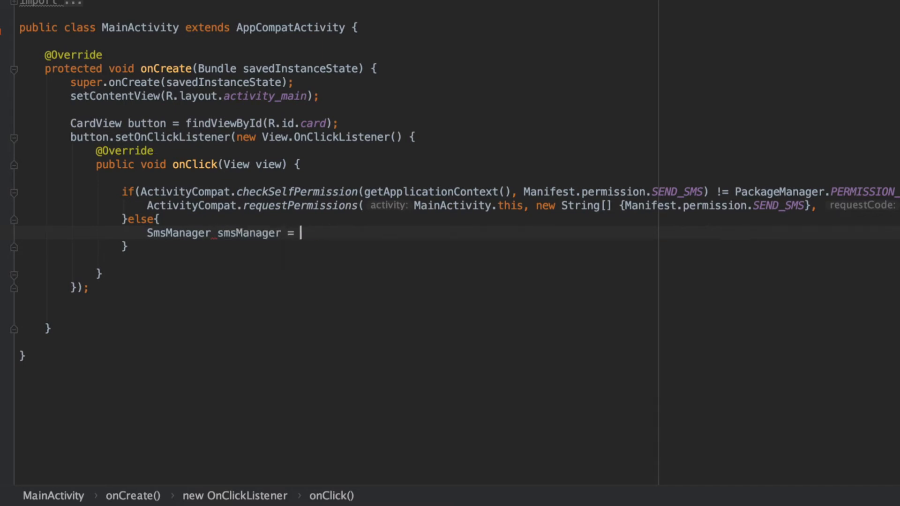
pyautogui.write('Telephony.Sms')
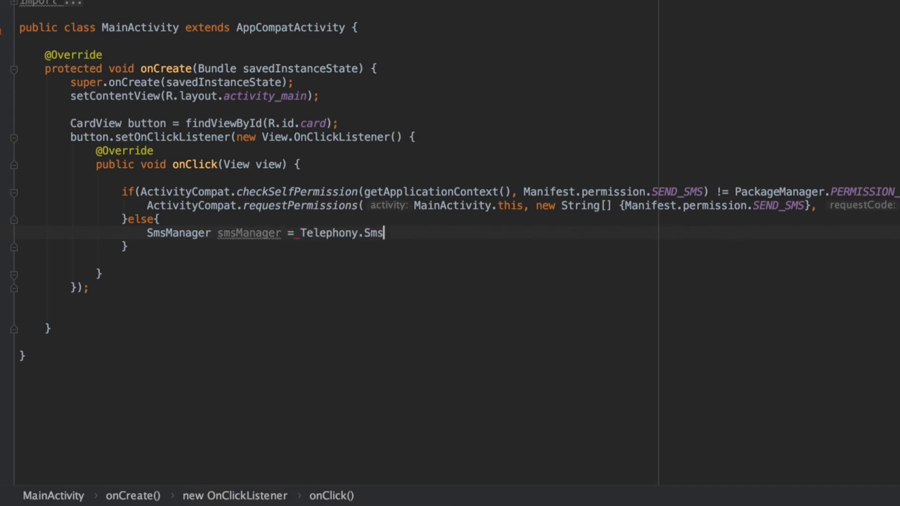
pyautogui.write('SmsManager.getDefault();')
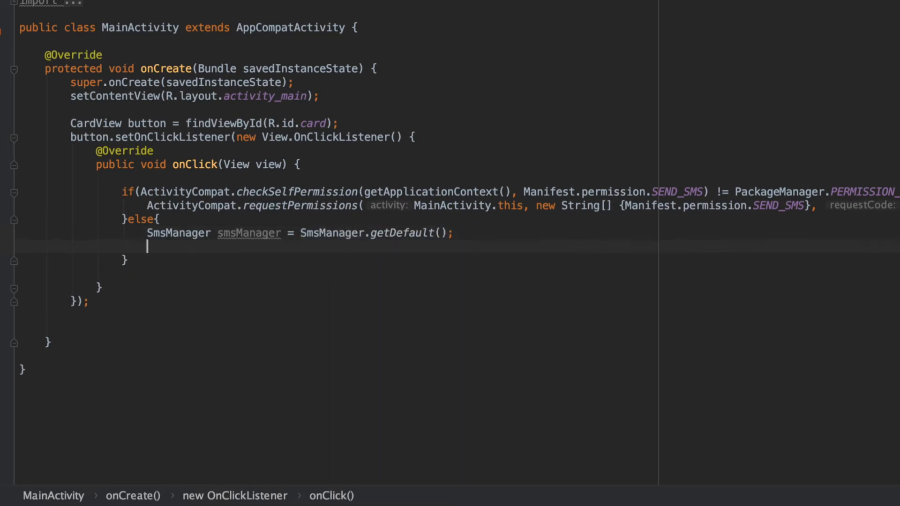
pyautogui.write('smsManager.g')
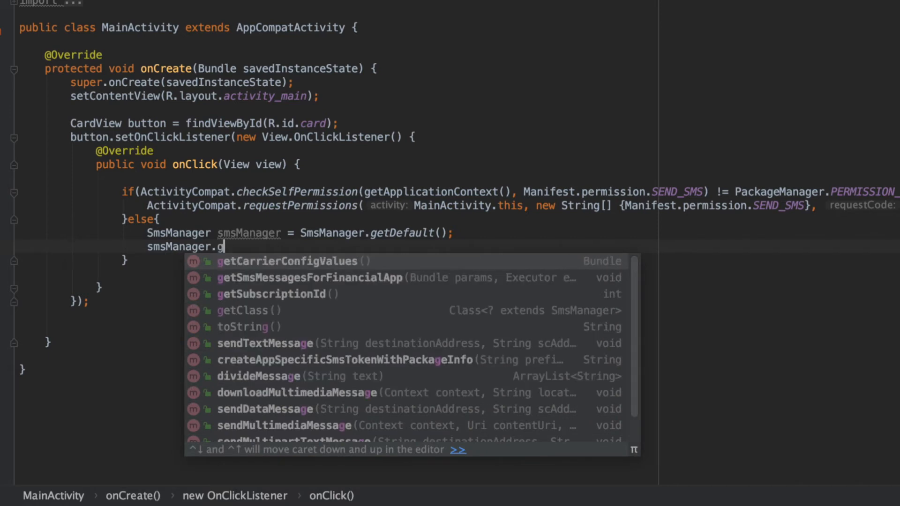
pyautogui.click(264, 343)
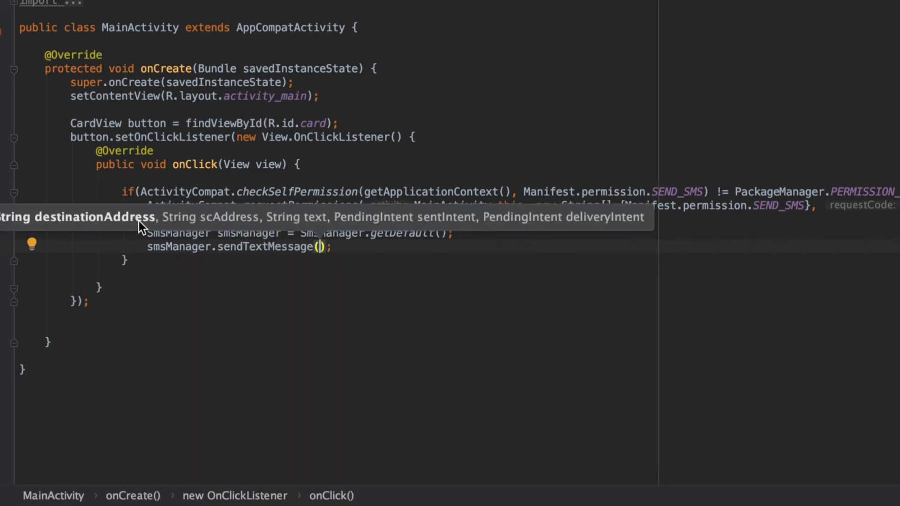
pyautogui.moveTo(78, 226)
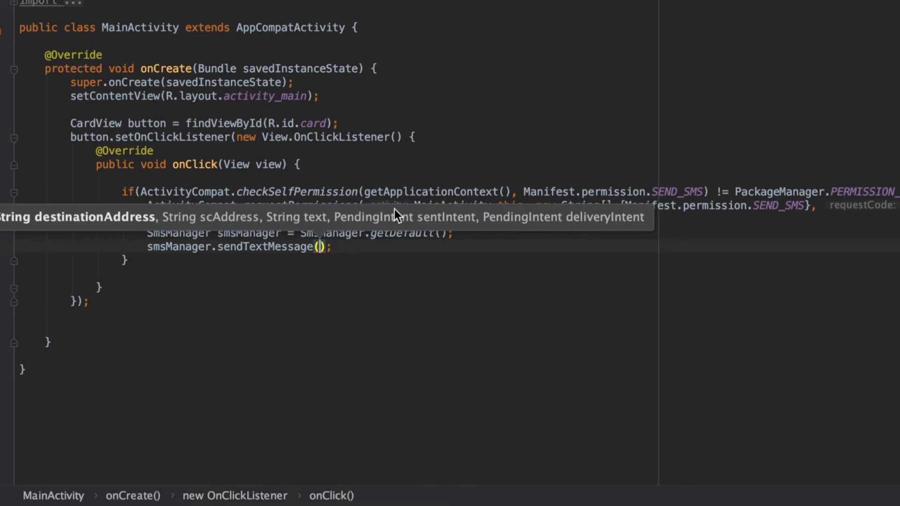
pyautogui.moveTo(408, 235)
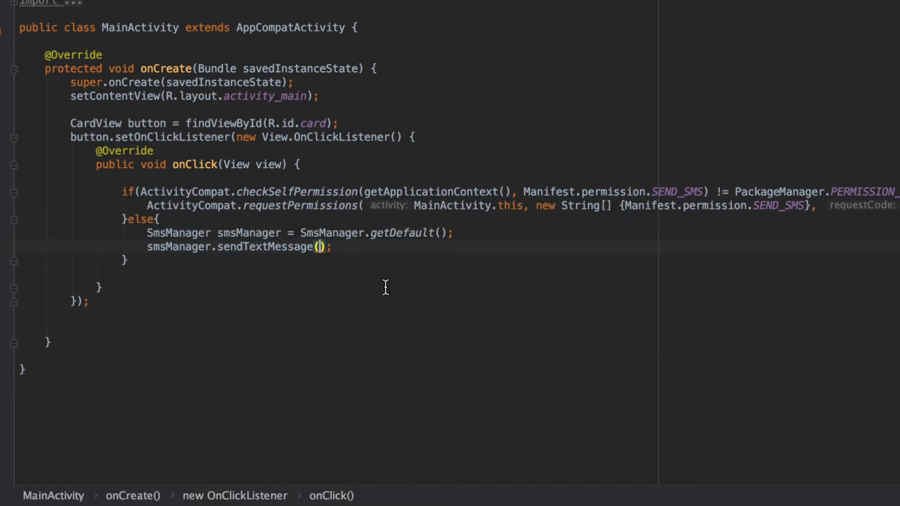
pyautogui.write('"000"')
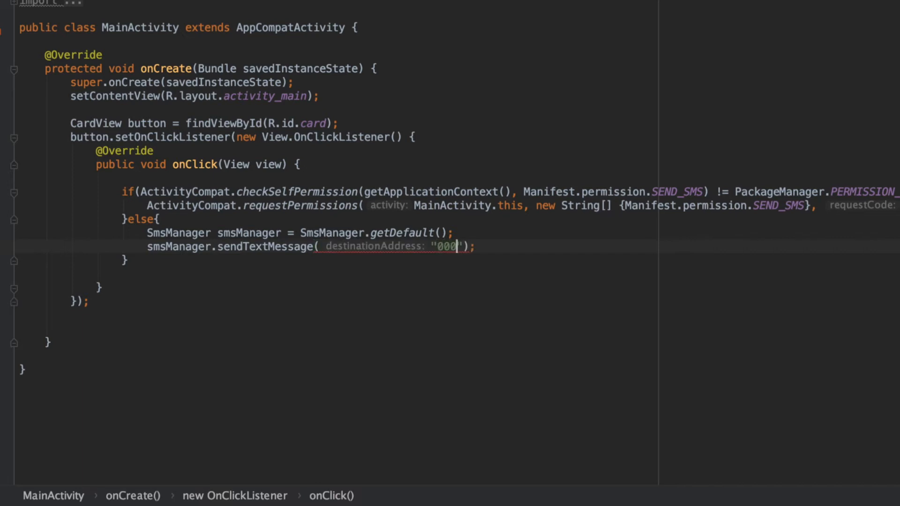
pyautogui.write('0000000')
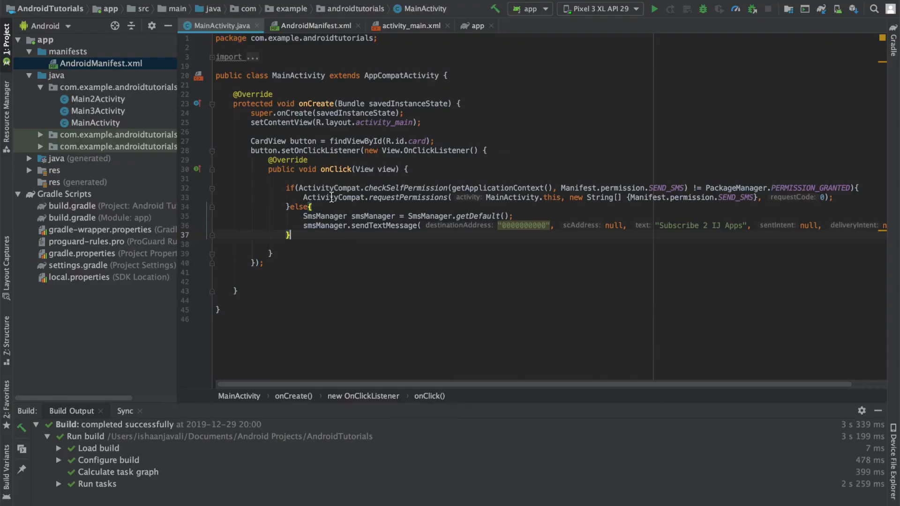
pyautogui.click(653, 9)
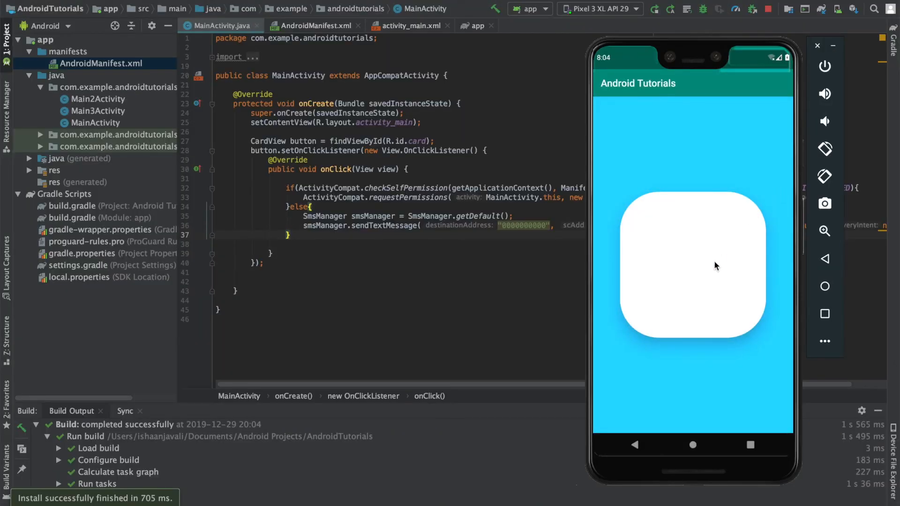
pyautogui.click(691, 264)
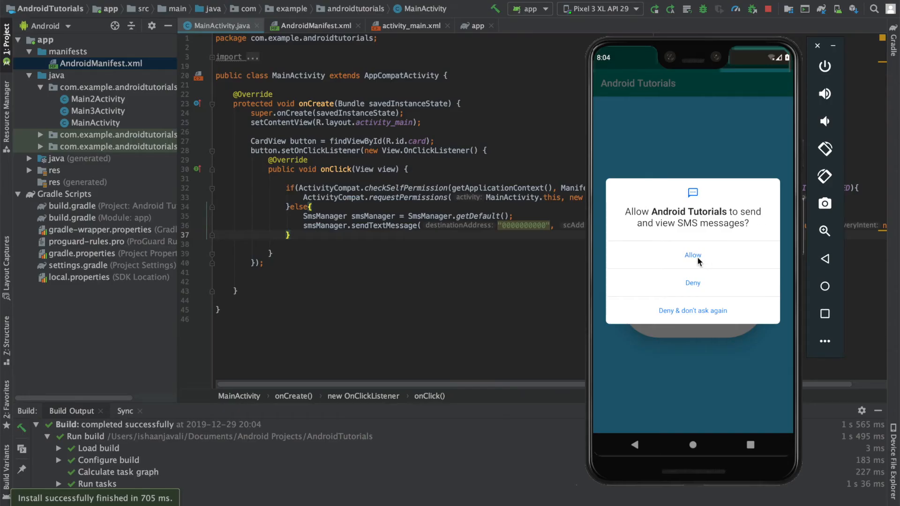
pyautogui.click(692, 255)
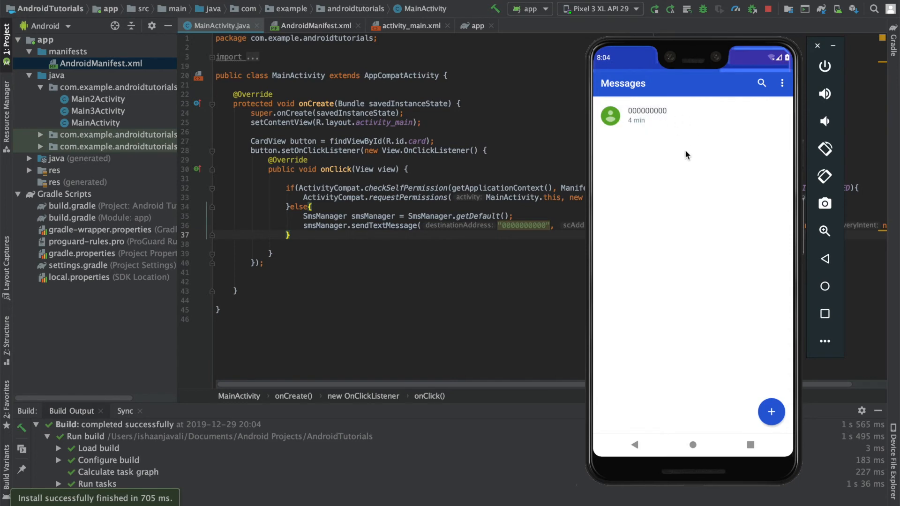
pyautogui.click(648, 114)
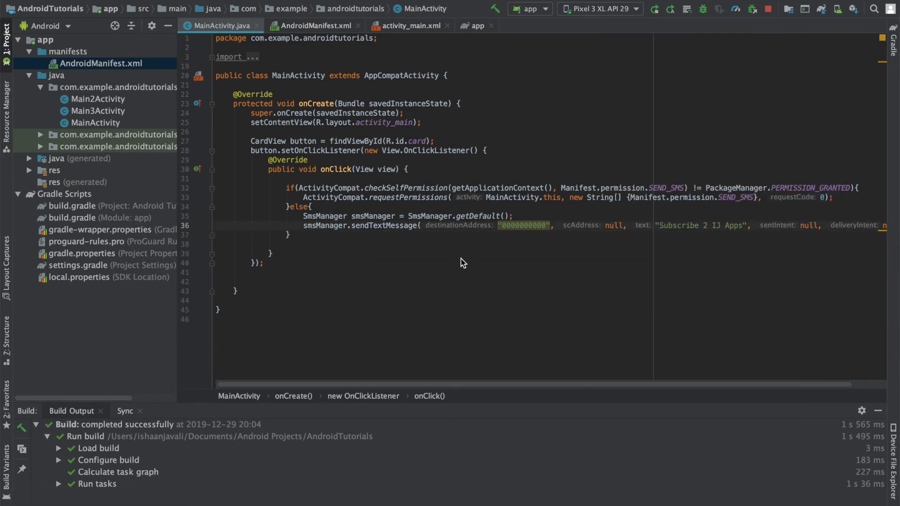
pyautogui.moveTo(362, 219)
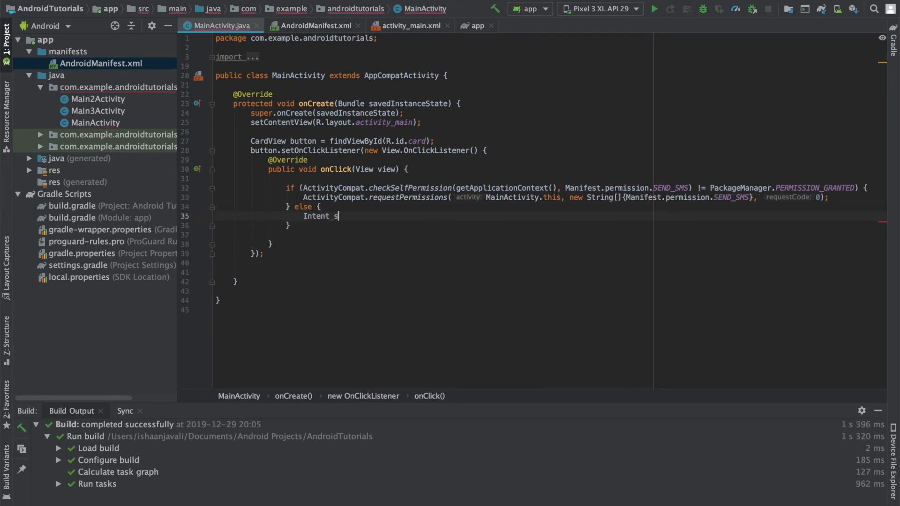
# Replace the SmsManager code with an ACTION_VIEW sendIntent on Uri.parse("sms:" + number)
pyautogui.write('endIntent = new I')
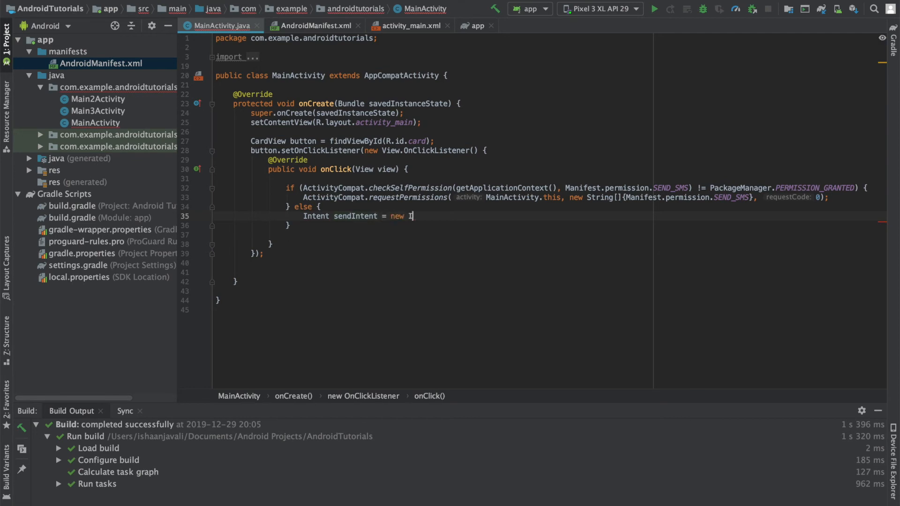
pyautogui.write('ntent(I')
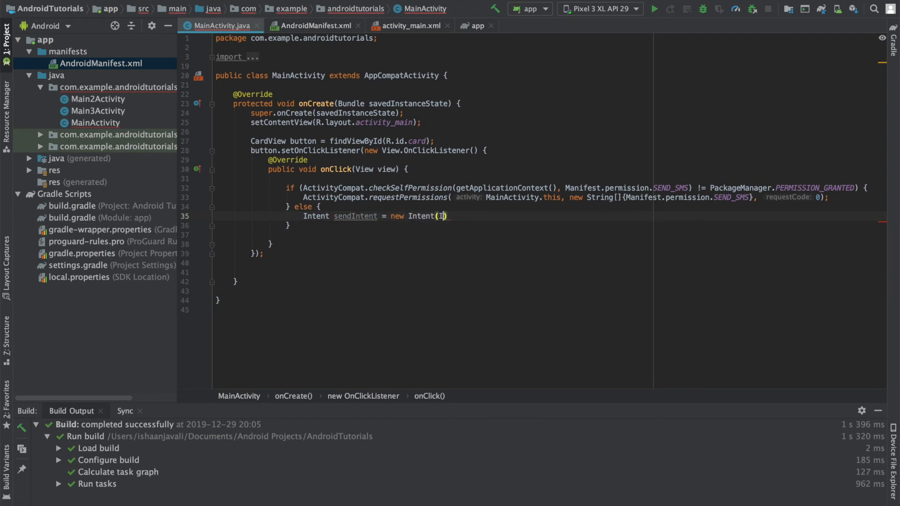
pyautogui.write('ntent.ACTION_VIEW,')
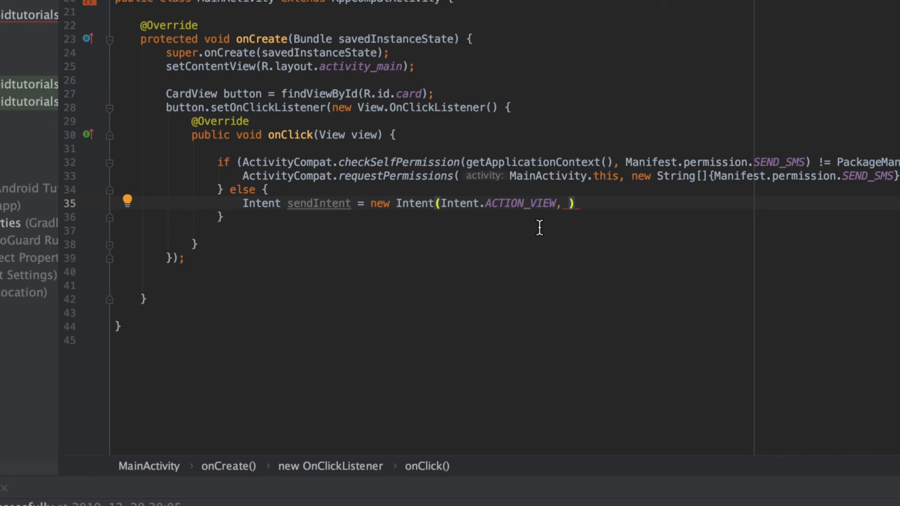
pyautogui.write('Uri.parse(')
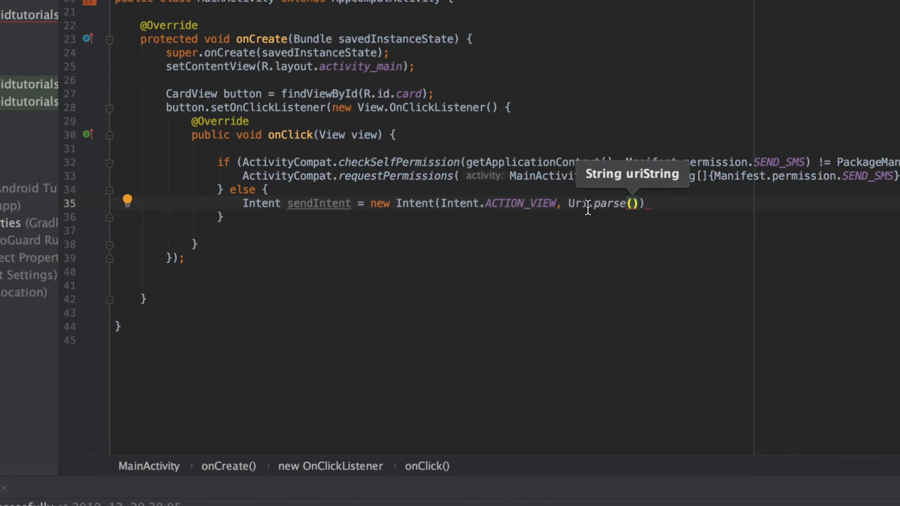
pyautogui.write('"sms"')
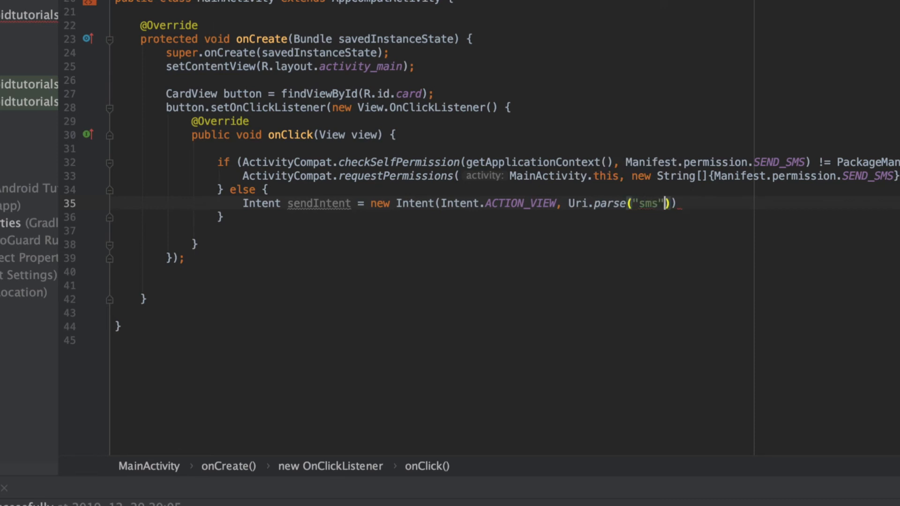
pyautogui.write(': +')
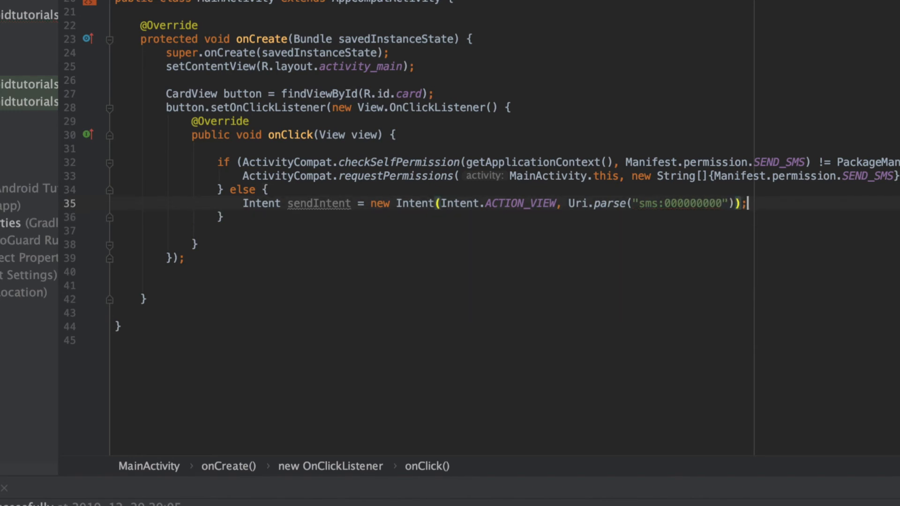
# Add putExtra("sms_body", "Subscribe 2 IJ Apps") and startActivity(sendIntent)
pyautogui.write('sendIntent.putExtra("')
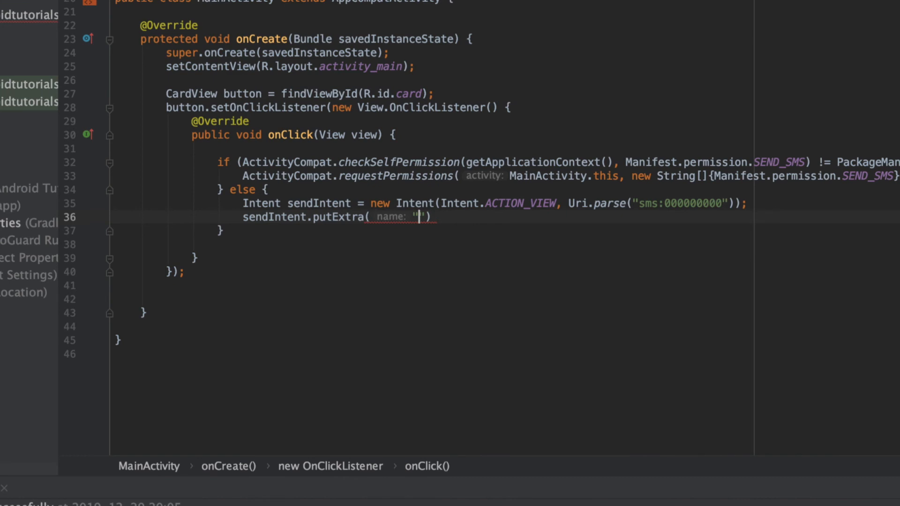
pyautogui.write('sms_body')
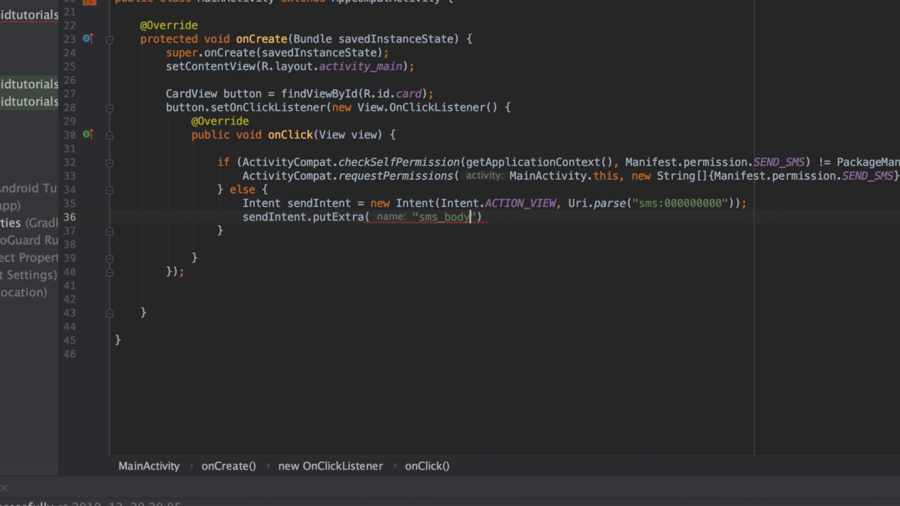
pyautogui.write(', "Subscribe 2 IJ Apps"')
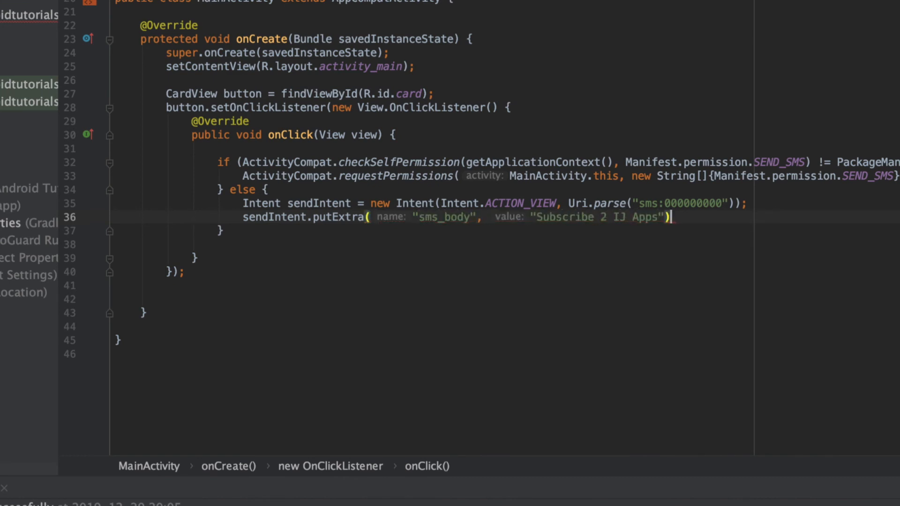
pyautogui.write('startActivity(sendIntent);')
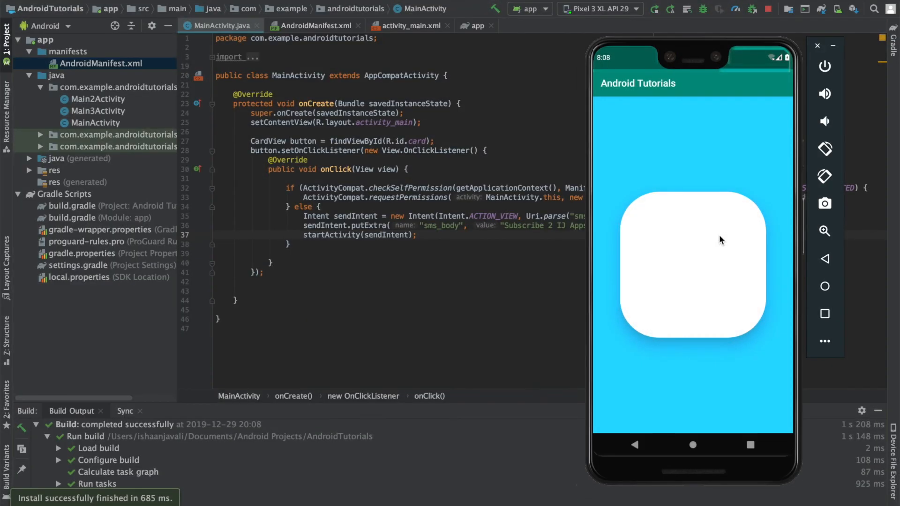
# Tap the card to open a Messages conversation with 000000000 prefilled with "Subscribe 2 IJ Apps"
pyautogui.click(692, 265)
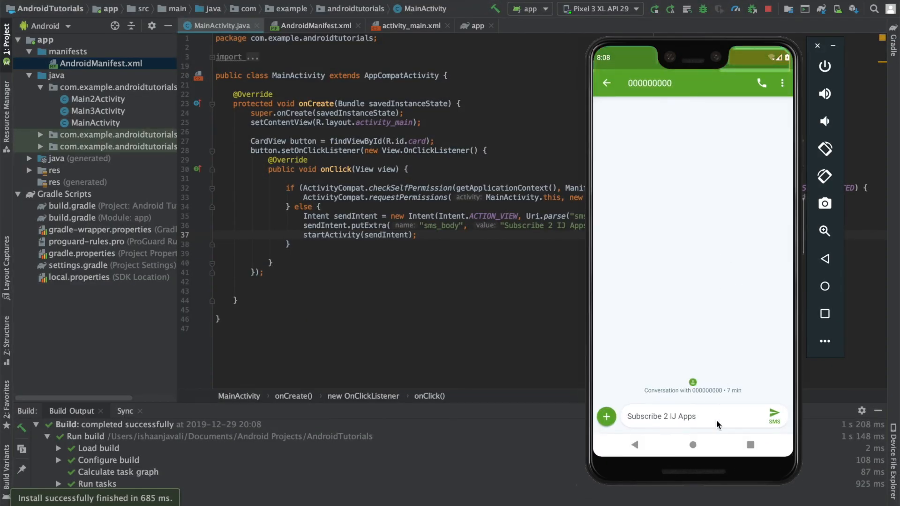